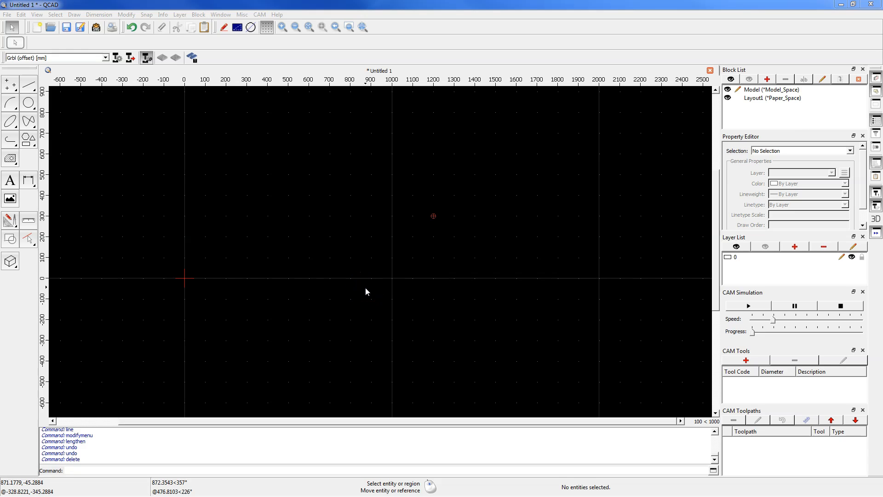
pyautogui.moveTo(366, 292)
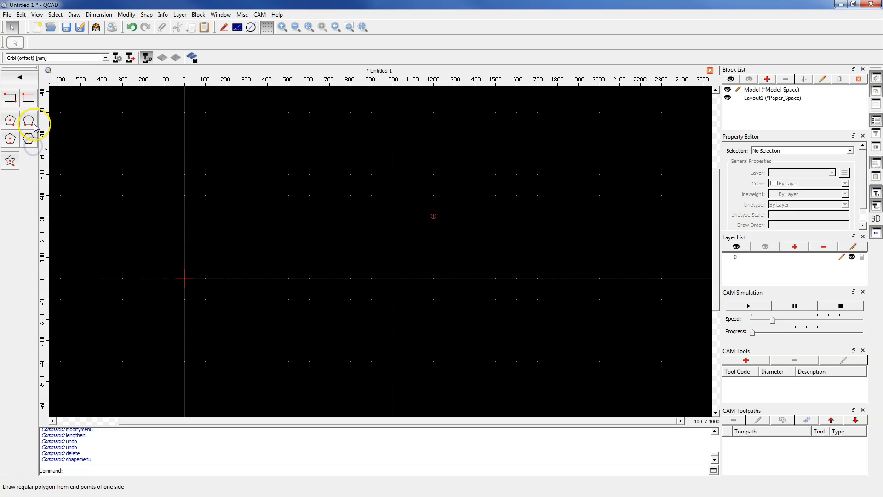
# - Draw a 6-corner polygon from side points 0,0 and 200,0
pyautogui.click(29, 121)
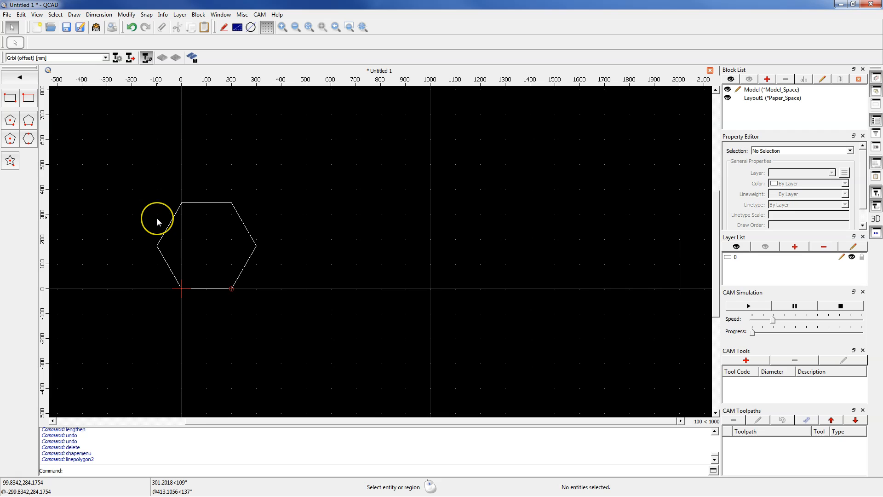
pyautogui.moveTo(205, 247)
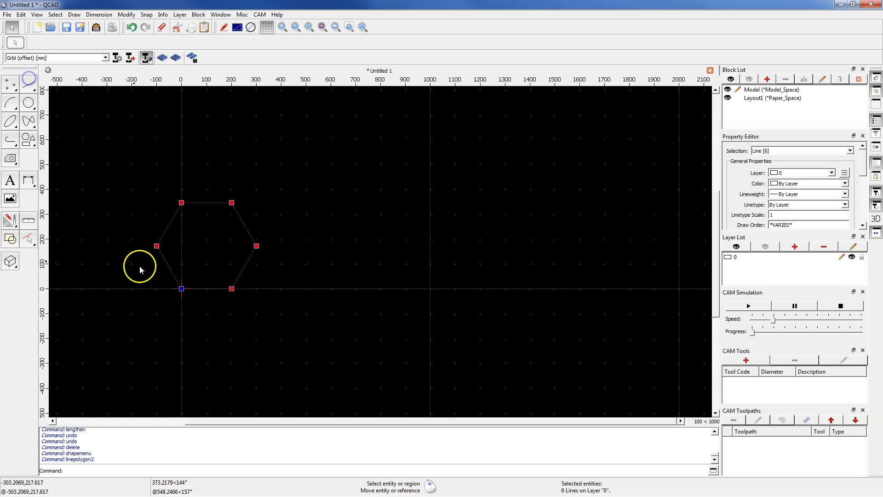
pyautogui.moveTo(9, 221)
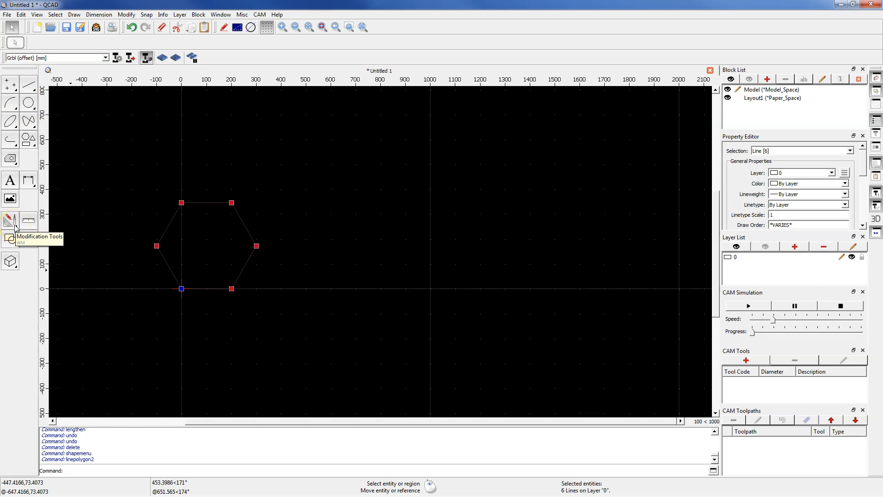
# - Start the Scale command on the selected six hexagon sides
pyautogui.click(9, 220)
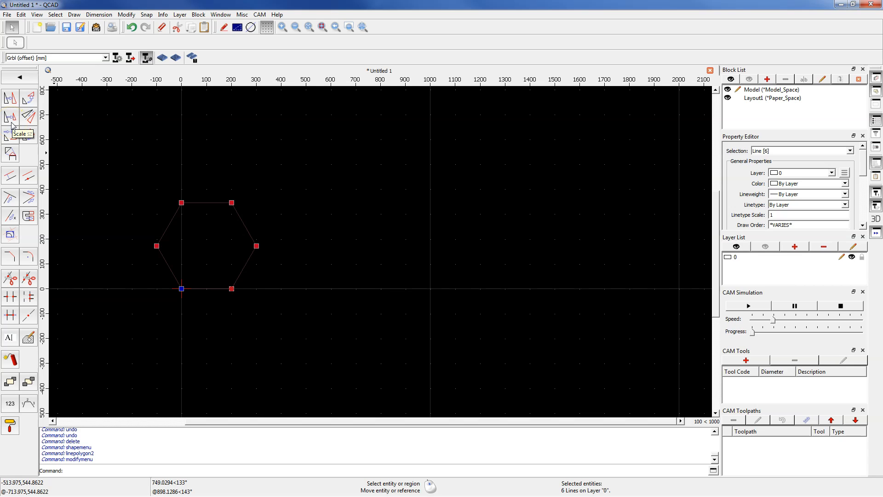
pyautogui.click(12, 117)
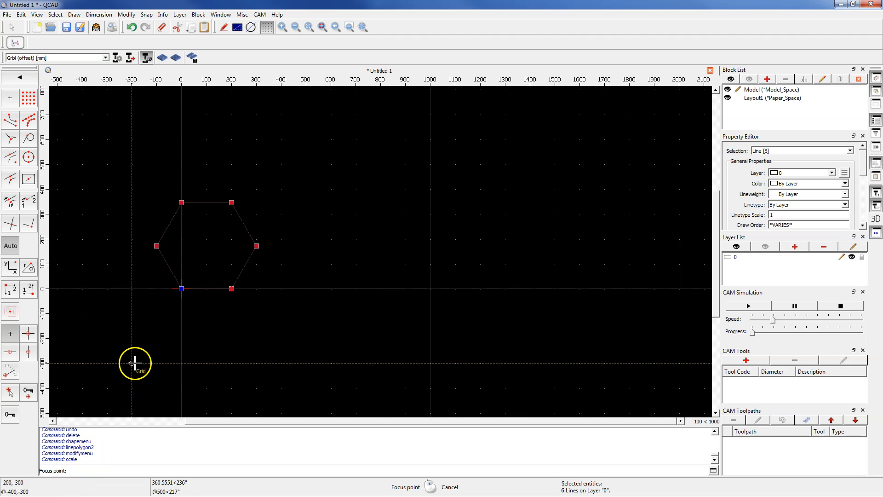
pyautogui.moveTo(182, 287)
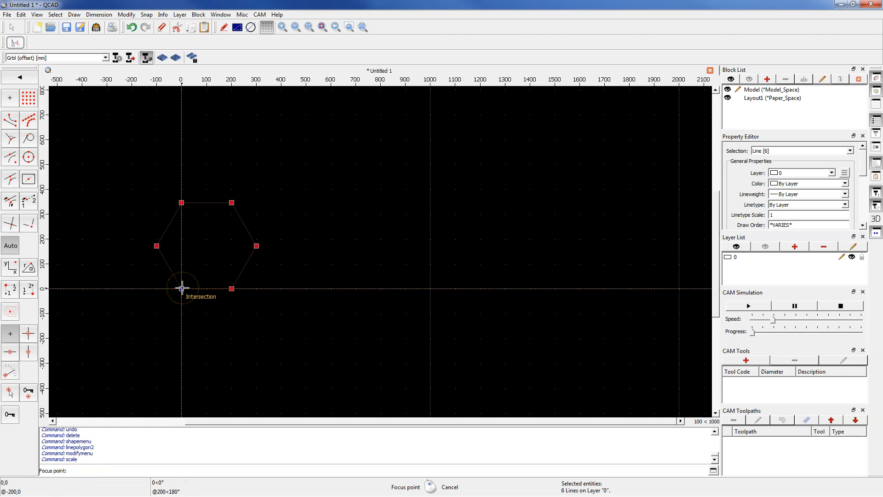
# - Scale by factor 2 about the origin corner, linked factors, deleting the original
pyautogui.click(181, 288)
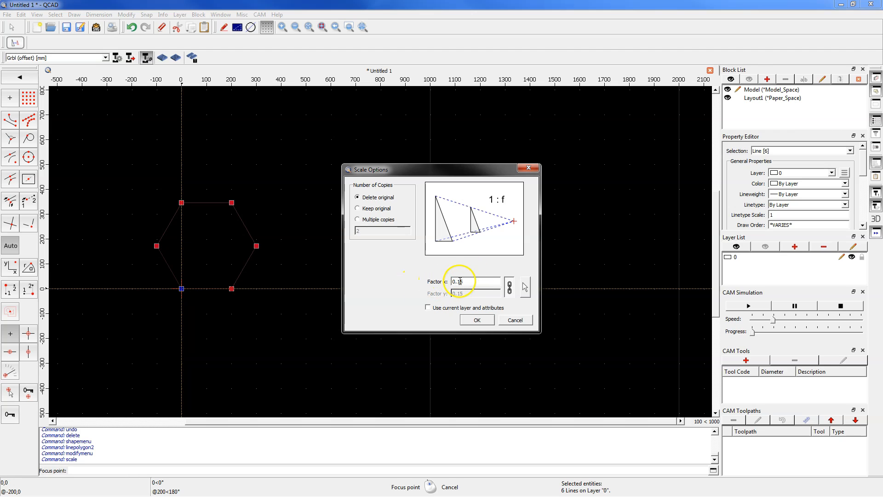
pyautogui.write('2')
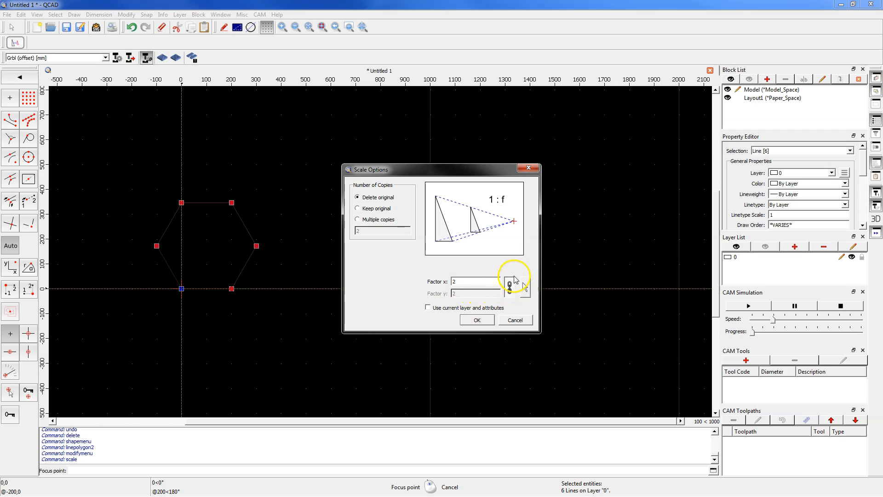
pyautogui.moveTo(510, 284)
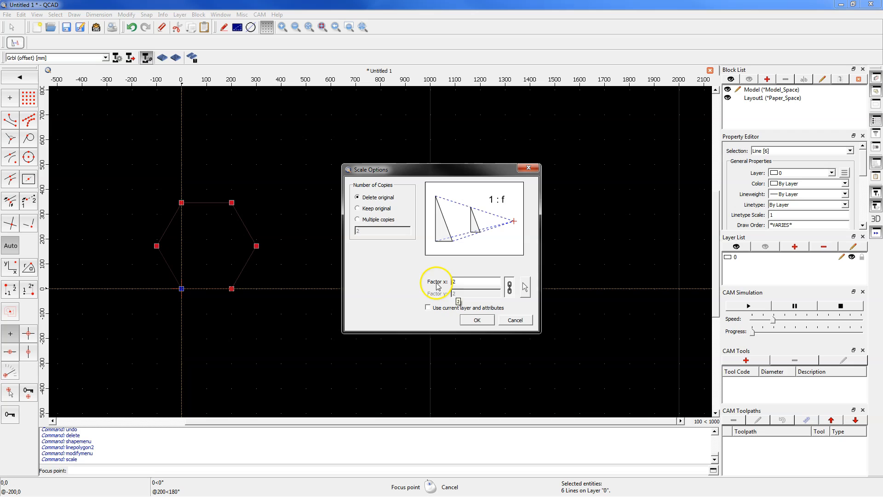
pyautogui.moveTo(446, 298)
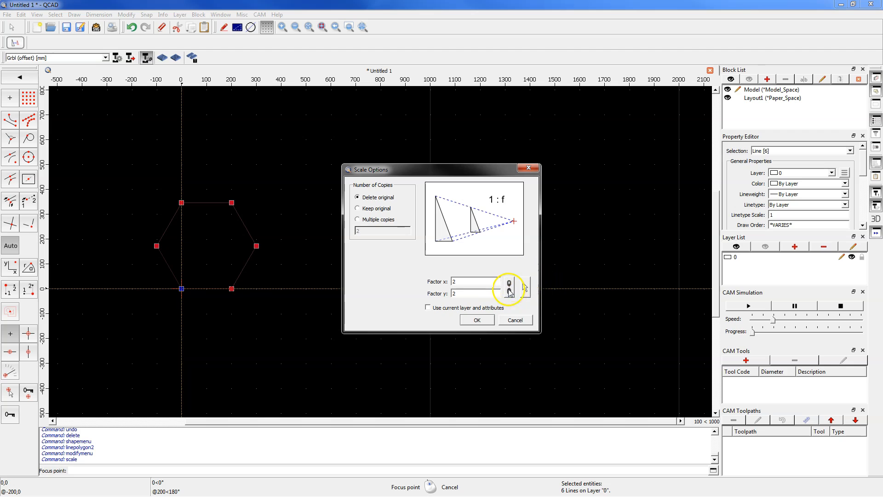
pyautogui.click(507, 287)
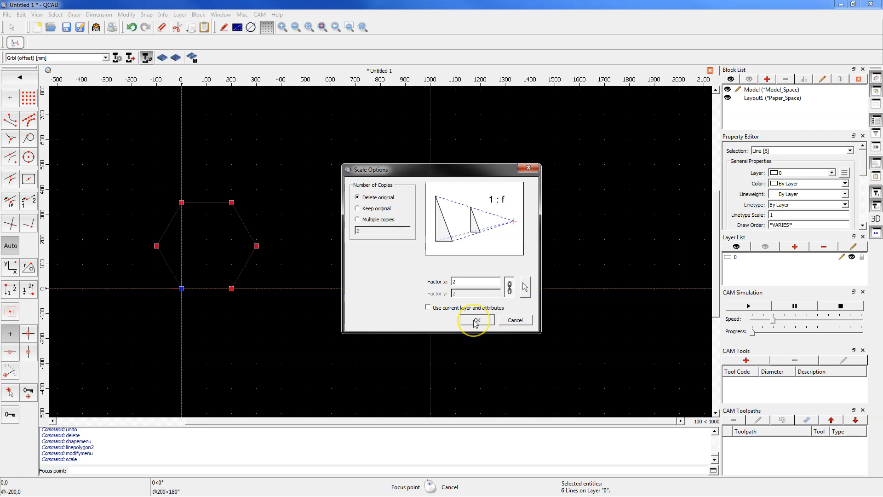
pyautogui.click(475, 320)
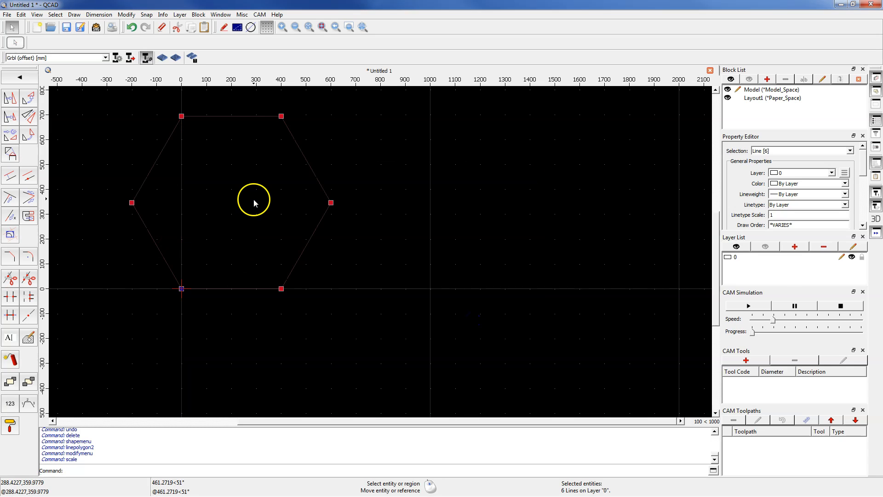